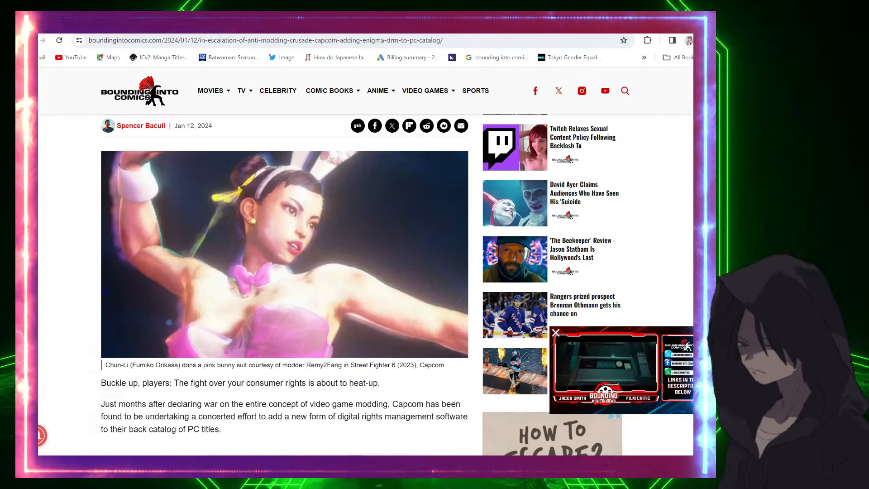
- Scroll the Bounding Into Comics Capcom Enigma DRM article up to its headline and back through the body
scroll("up", 3)
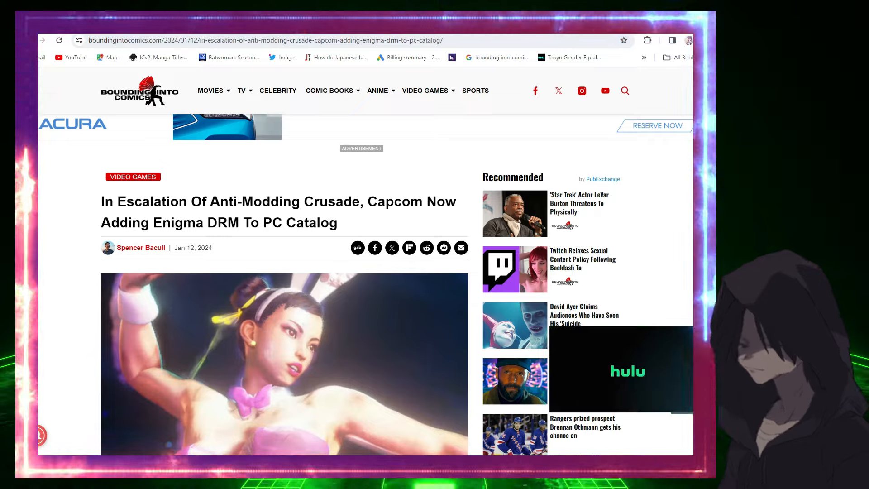
scroll("down", 3)
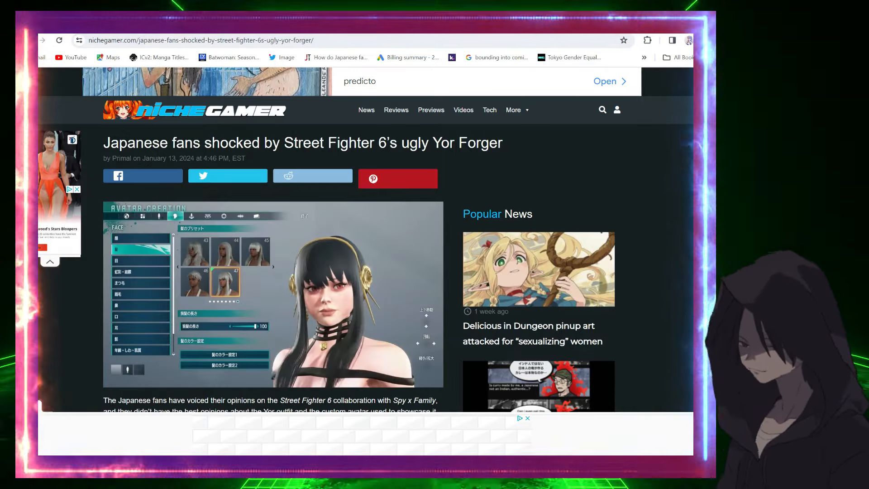
- Scroll to the Japanese fan quotes, then back up to the Yor Forger avatar screenshot
scroll("down", 3)
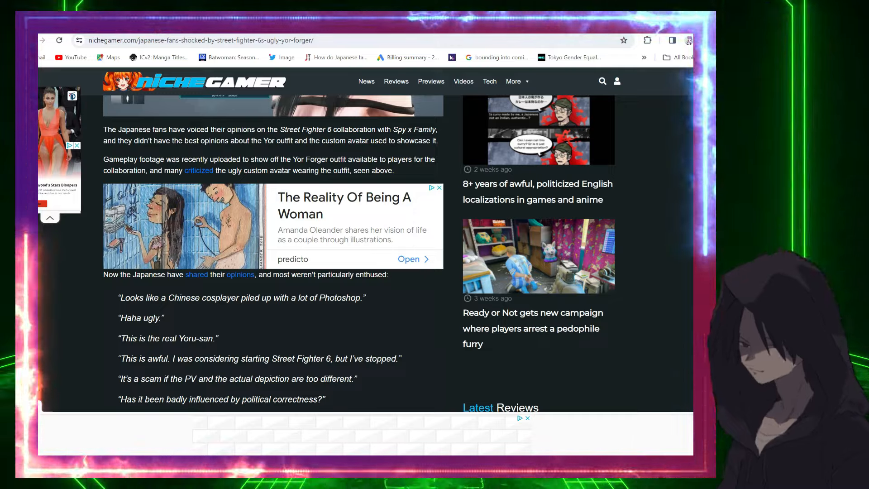
scroll("up", 3)
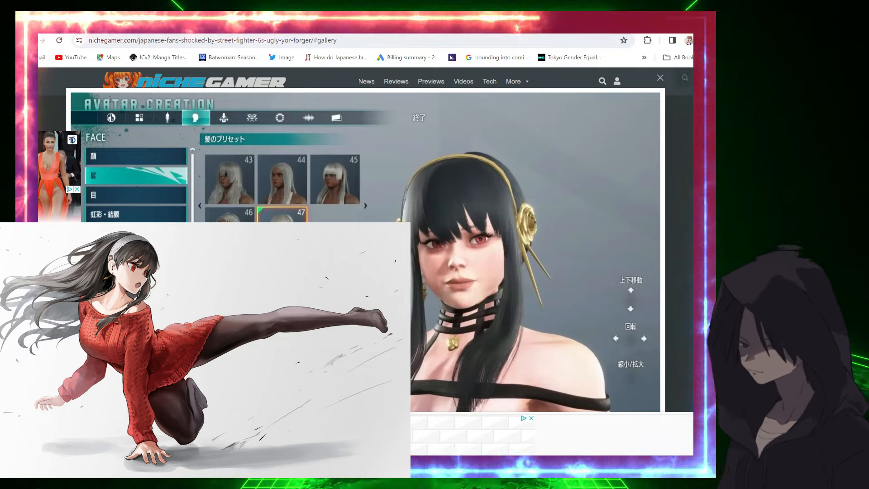
- Close the enlarged avatar screenshot and scroll down to the quoted fan comments
left_click(660, 77)
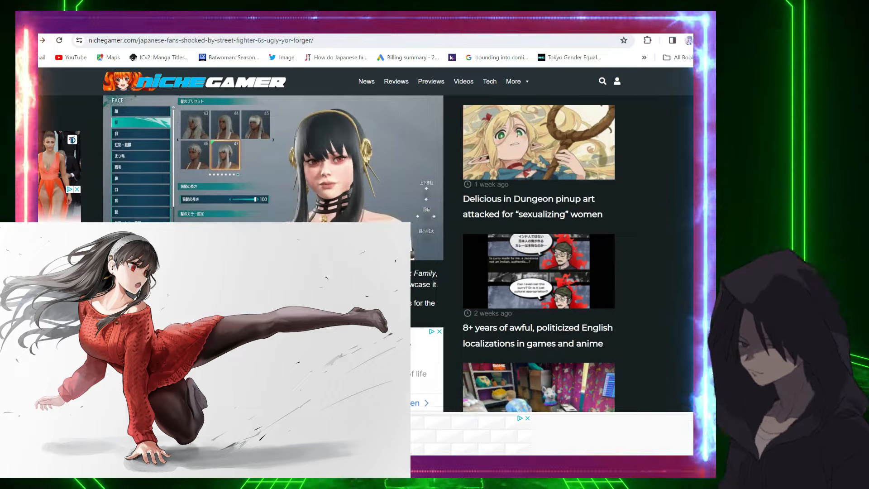
scroll("down", 3)
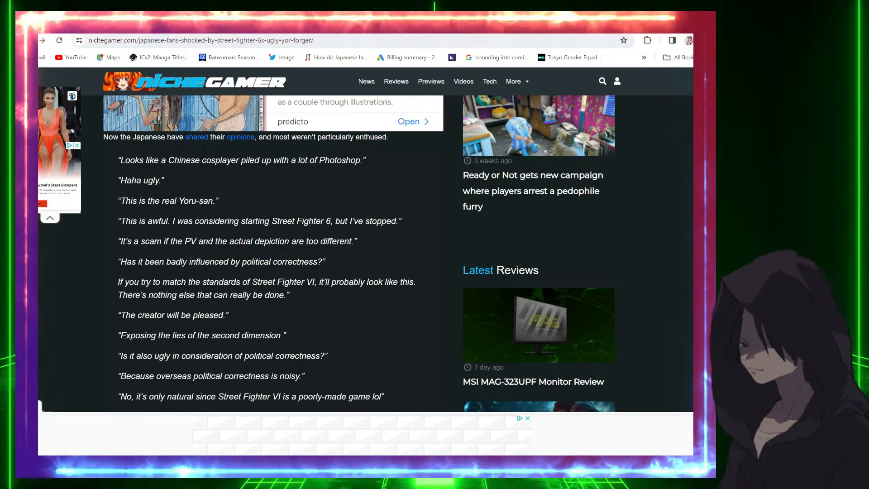
- Scroll back up to the article's headline and avatar screenshot
scroll("up", 3)
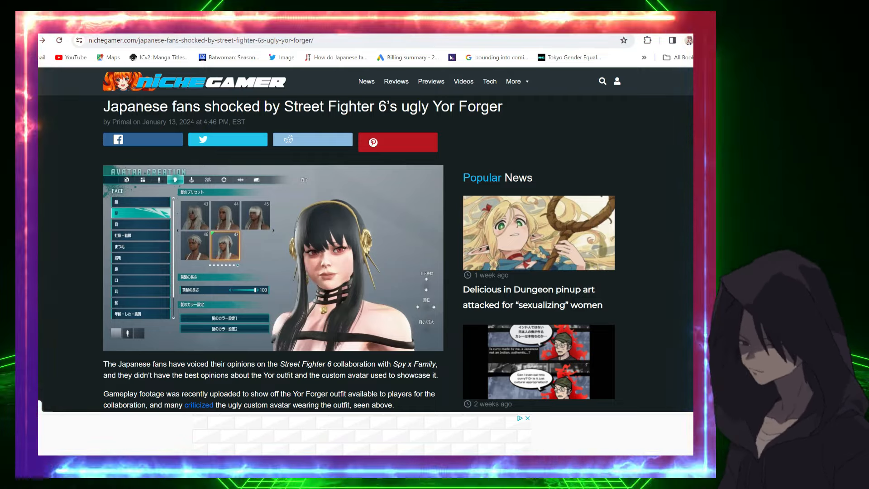
- Scroll down through the fan quotes to the last comment, 'Don't stain the original work.'
scroll("down", 3)
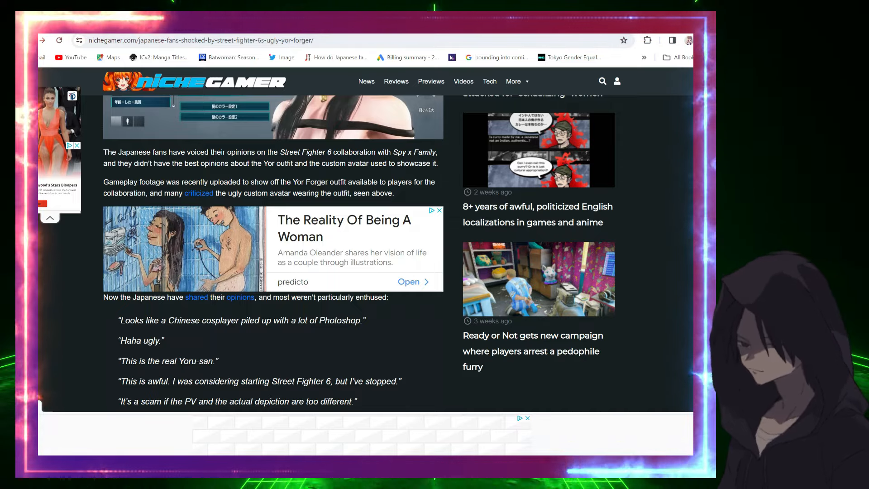
scroll("down", 3)
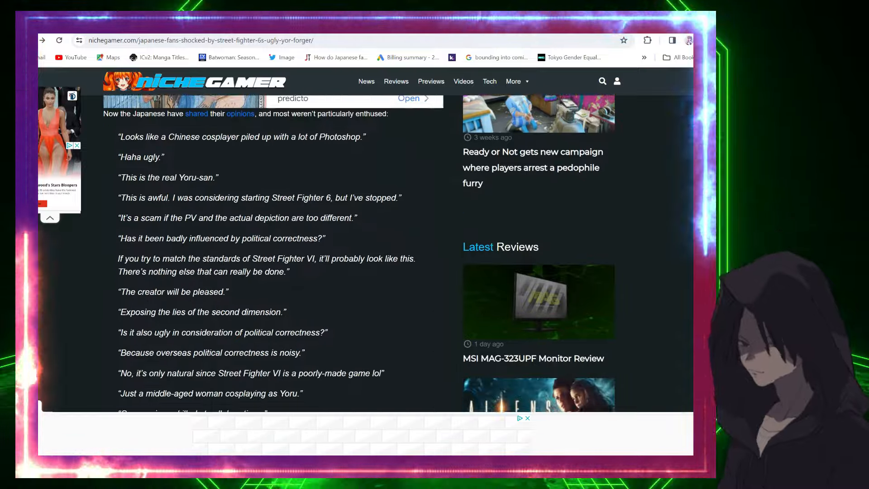
scroll("down", 3)
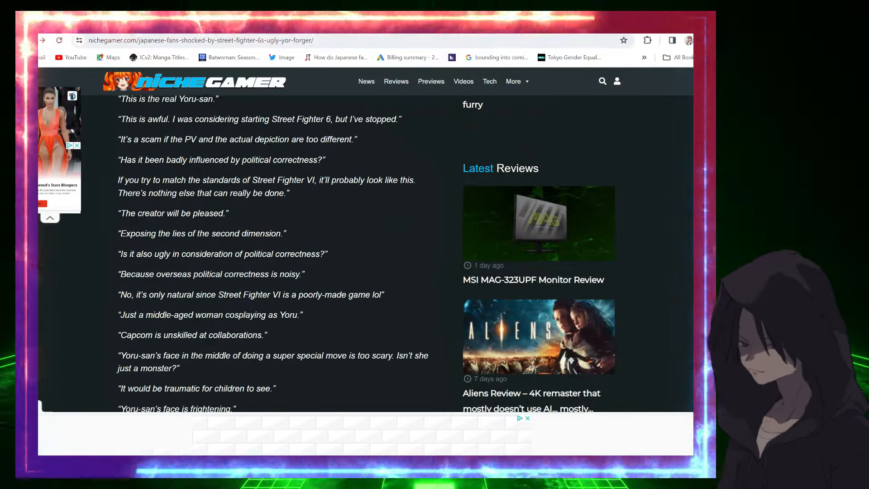
scroll("down", 3)
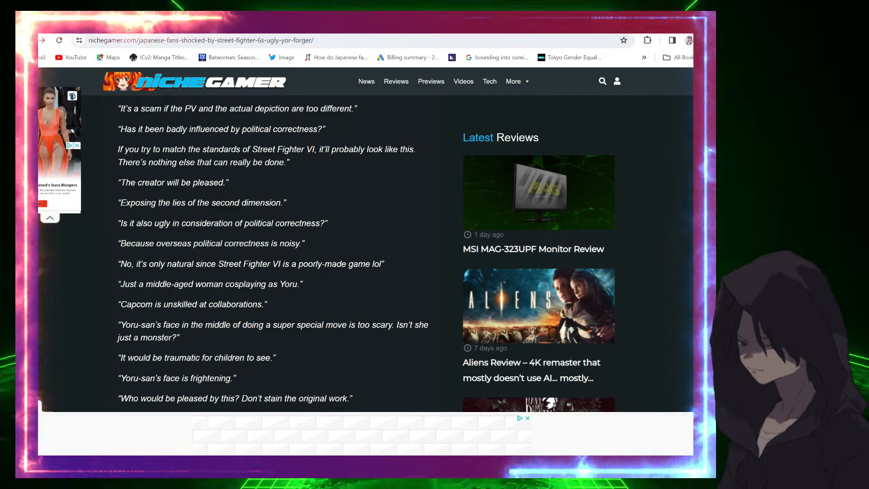
- Scroll to the article's closing line, then back up to the Street Fighter 6 Yor Forger avatar screenshot
scroll("down", 3)
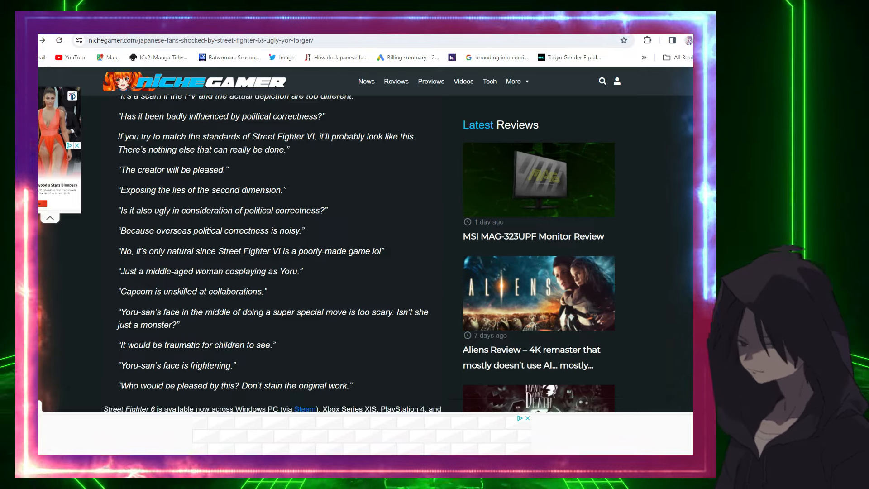
scroll("down", 3)
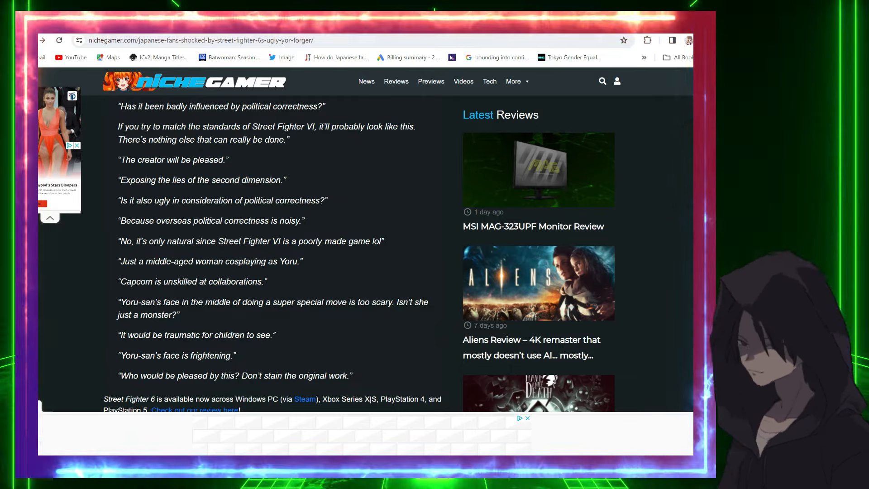
scroll("up", 3)
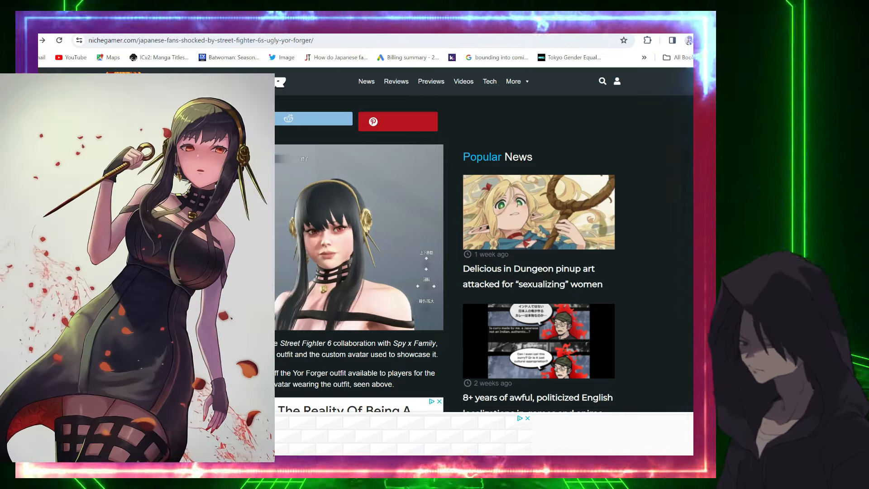
scroll("down", 3)
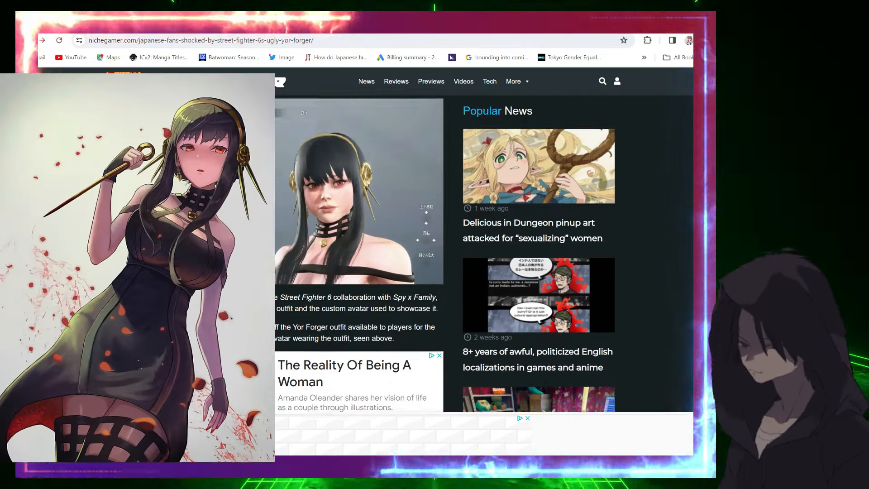
scroll("up", 3)
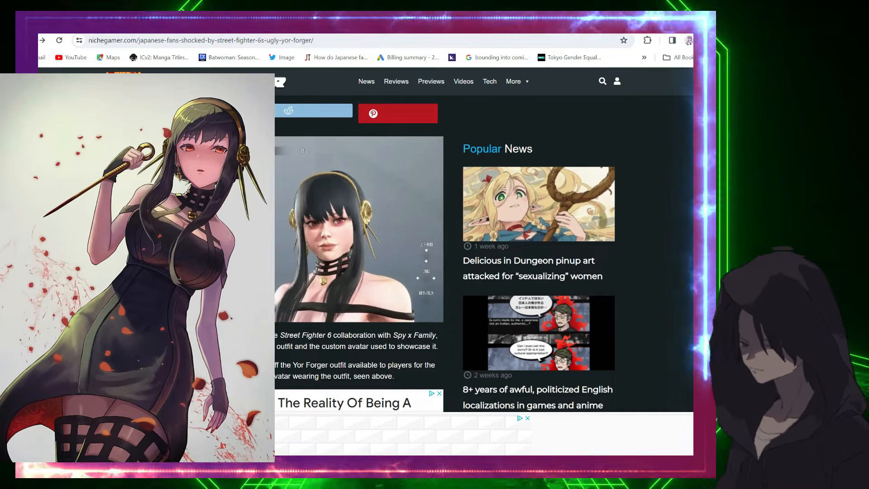